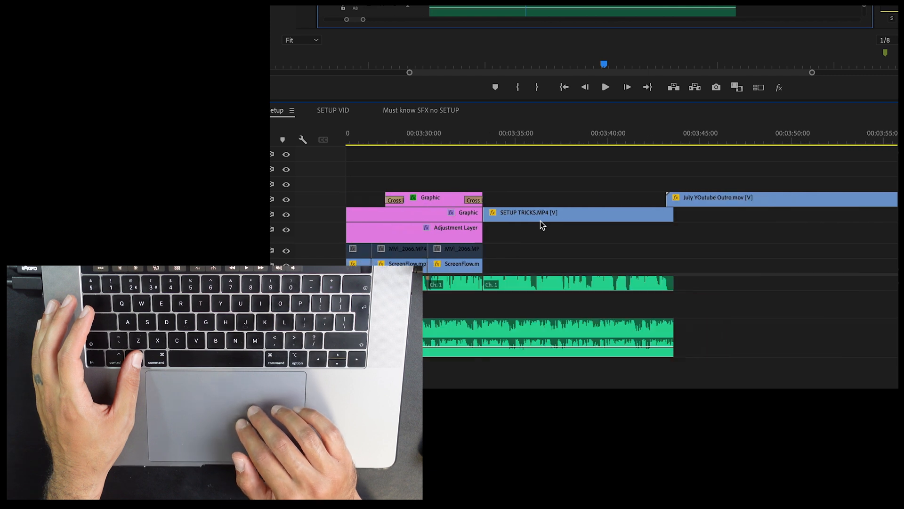
Drag Tape 01 (play and stop).mp3 down the Finder list toward the Dirty folder.
left_click(558, 213)
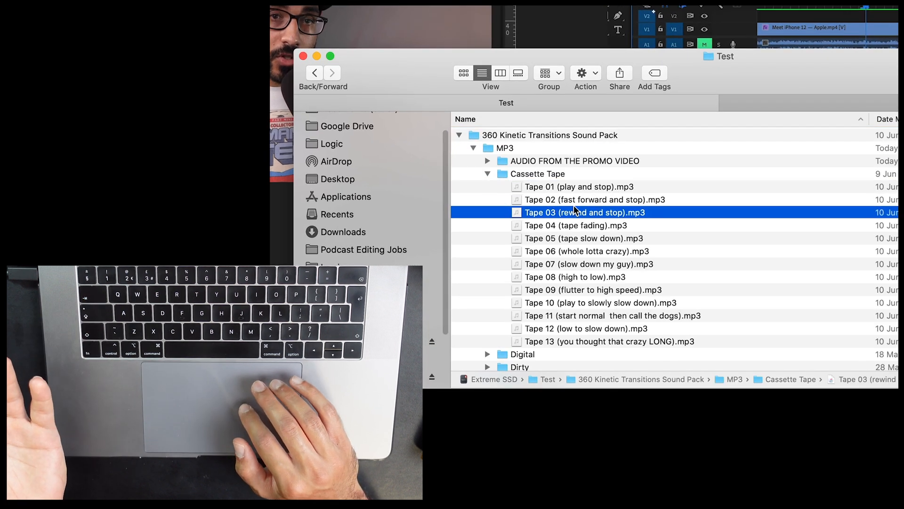
left_click(579, 186)
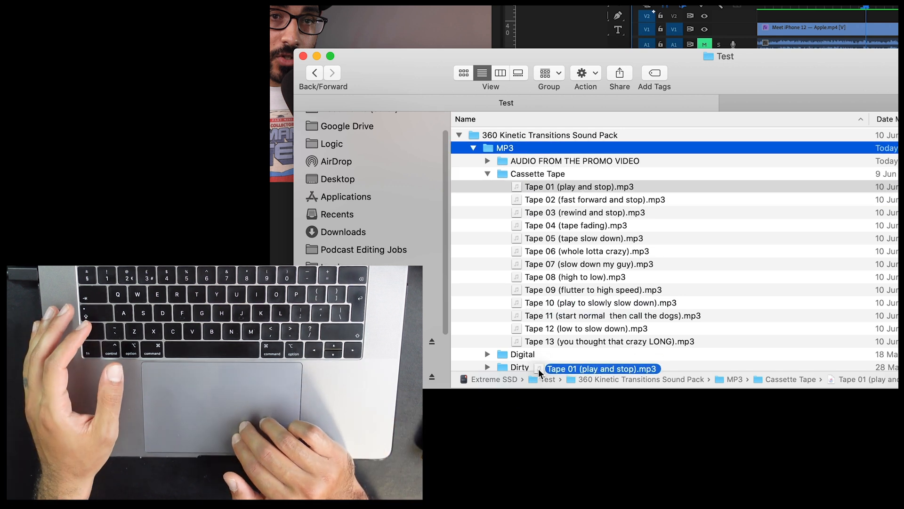
scroll("down", 3)
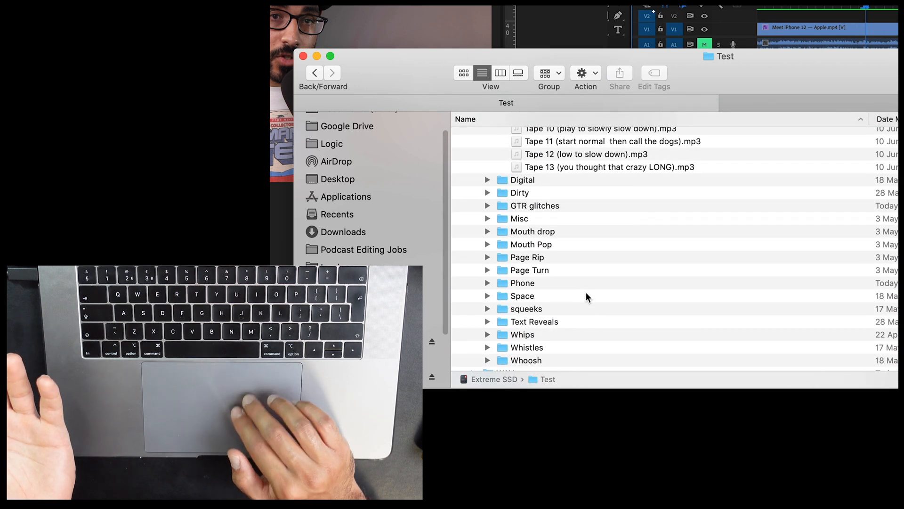
scroll("down", 3)
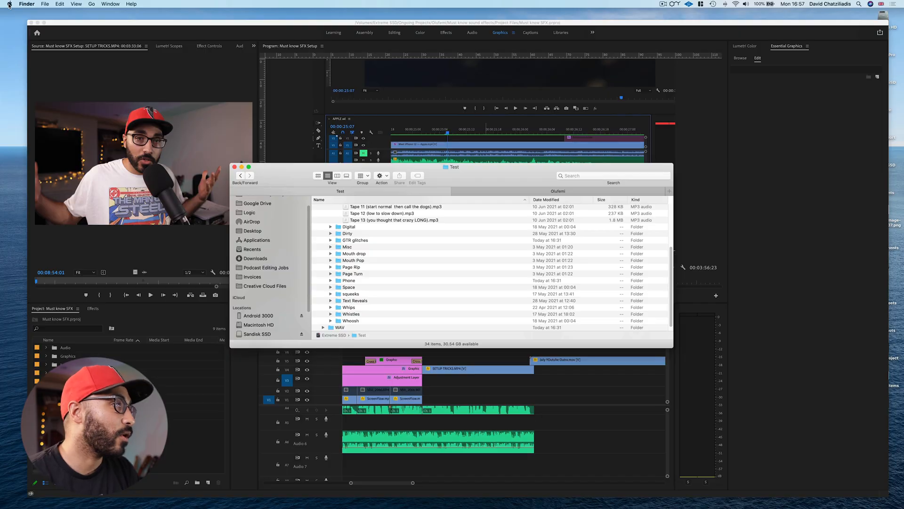
Choose System Preferences… from the Apple menu.
left_click(7, 3)
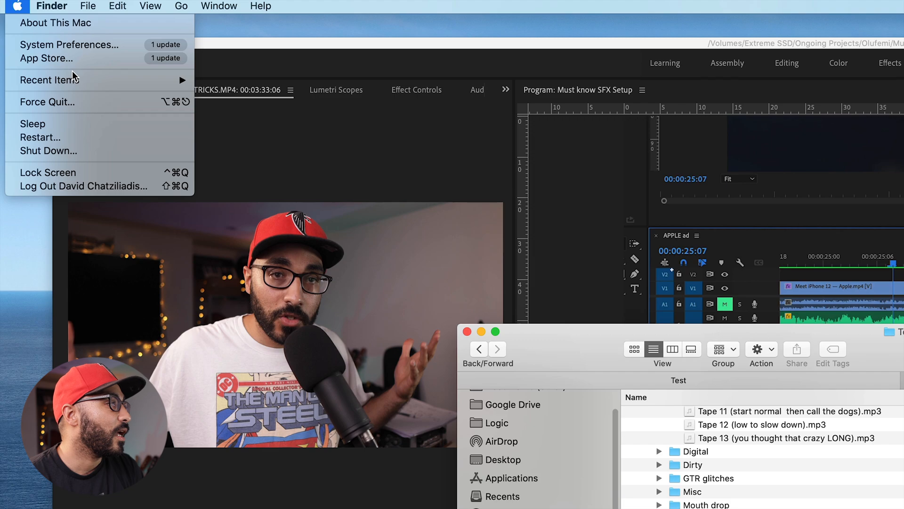
left_click(68, 45)
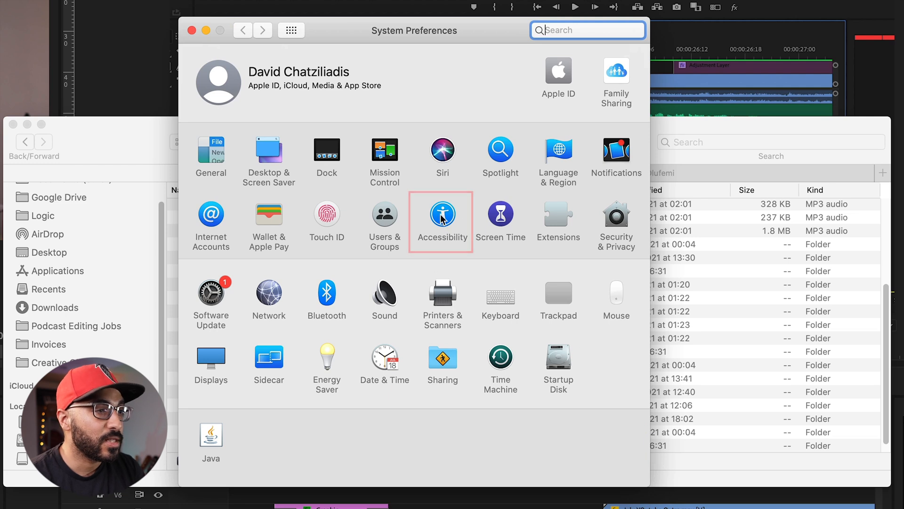
Under Accessibility > Pointer Control > Trackpad Options, enable dragging with three finger drag.
left_click(442, 213)
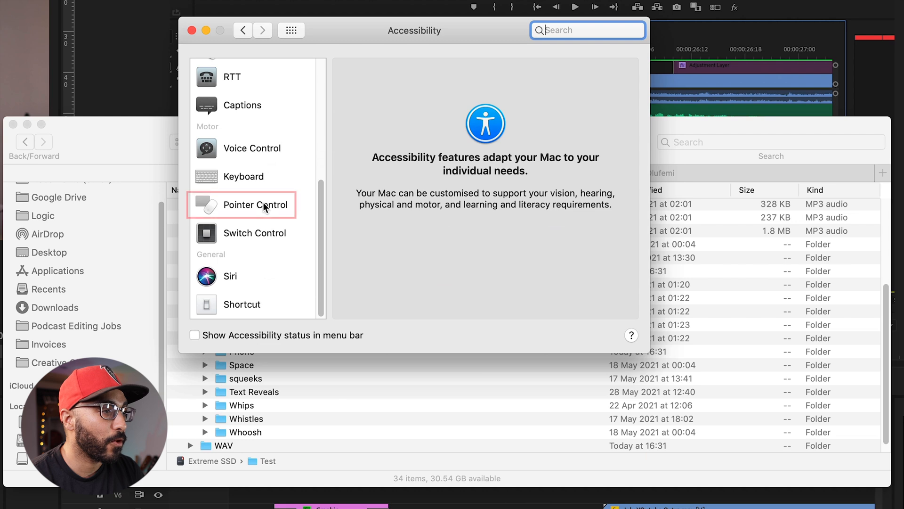
left_click(255, 205)
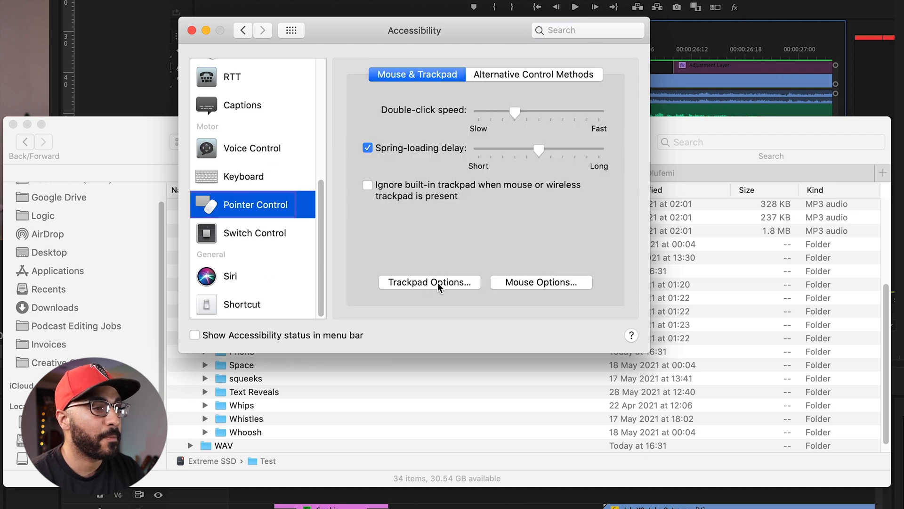
left_click(429, 282)
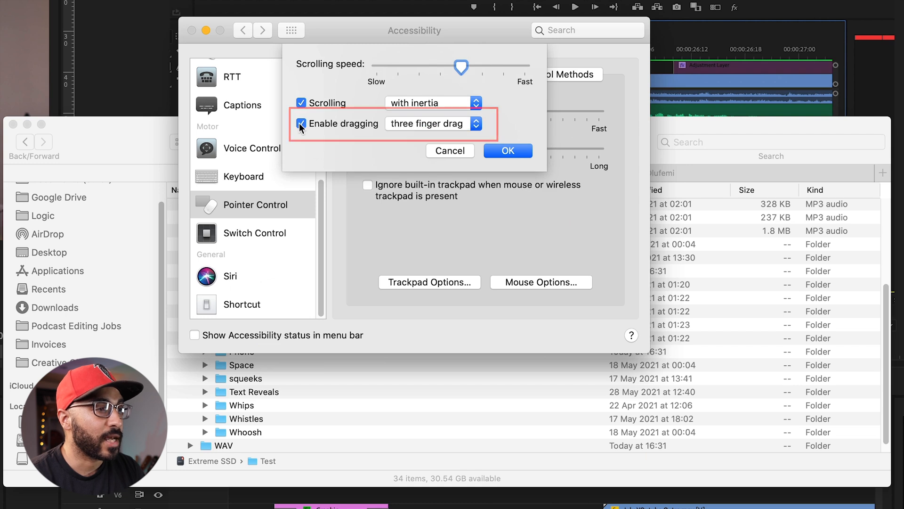
left_click(431, 124)
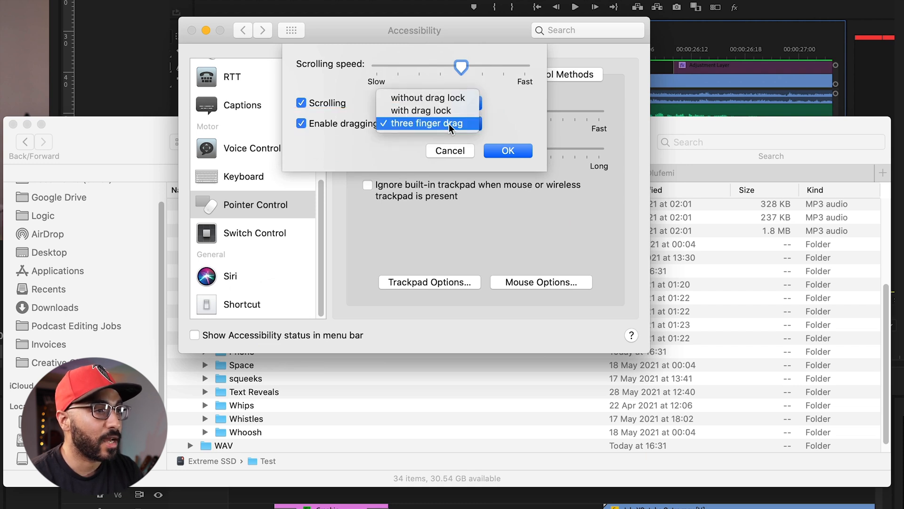